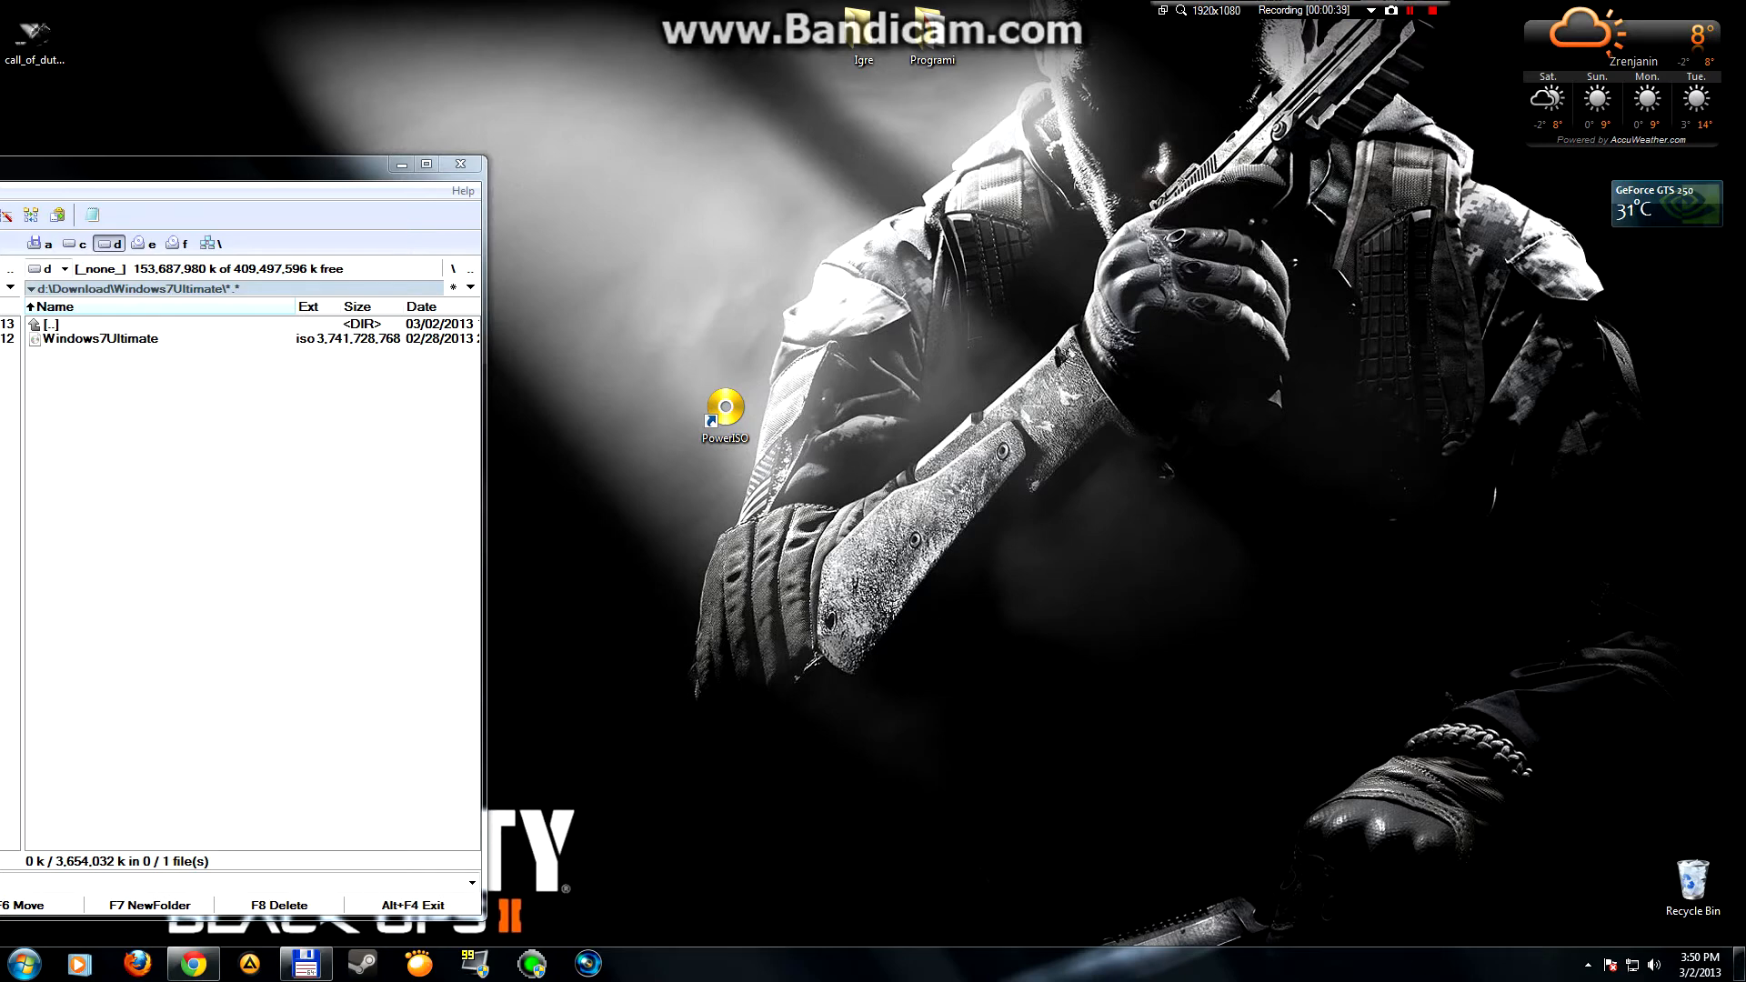
# Step: Open Windows7Ultimate.iso in PowerISO, continuing past the unregistered trial reminder
pyautogui.rightClick(95, 339)
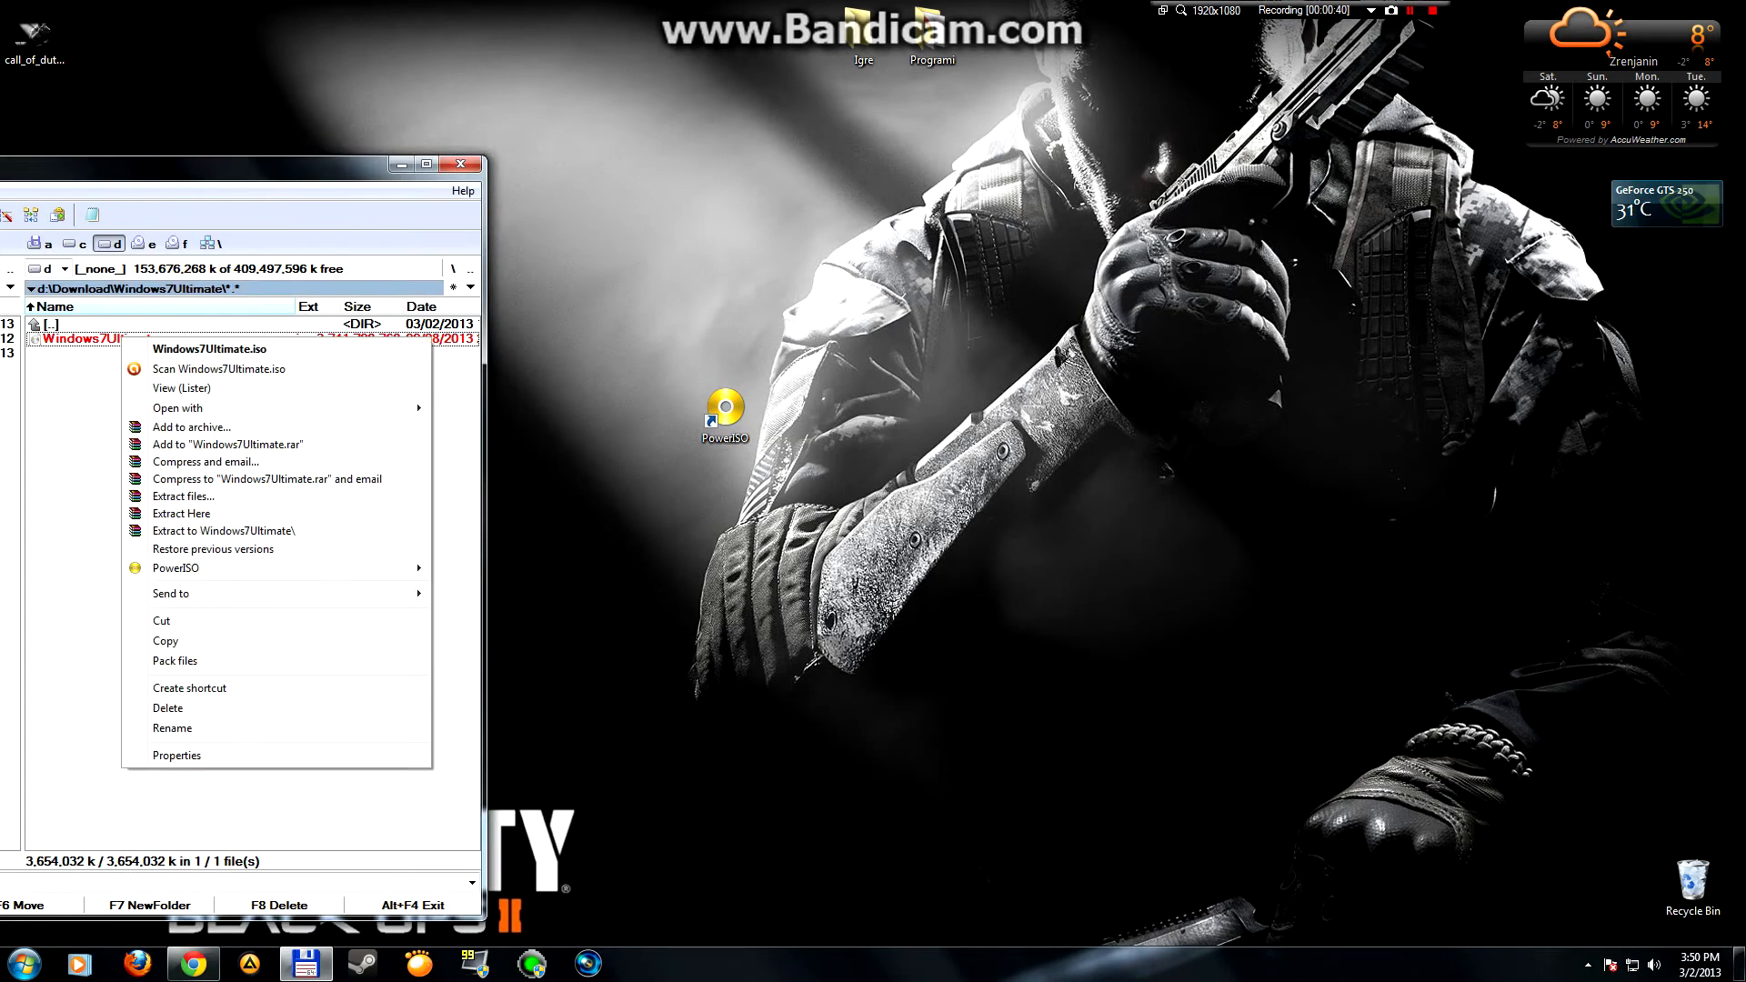
pyautogui.click(177, 407)
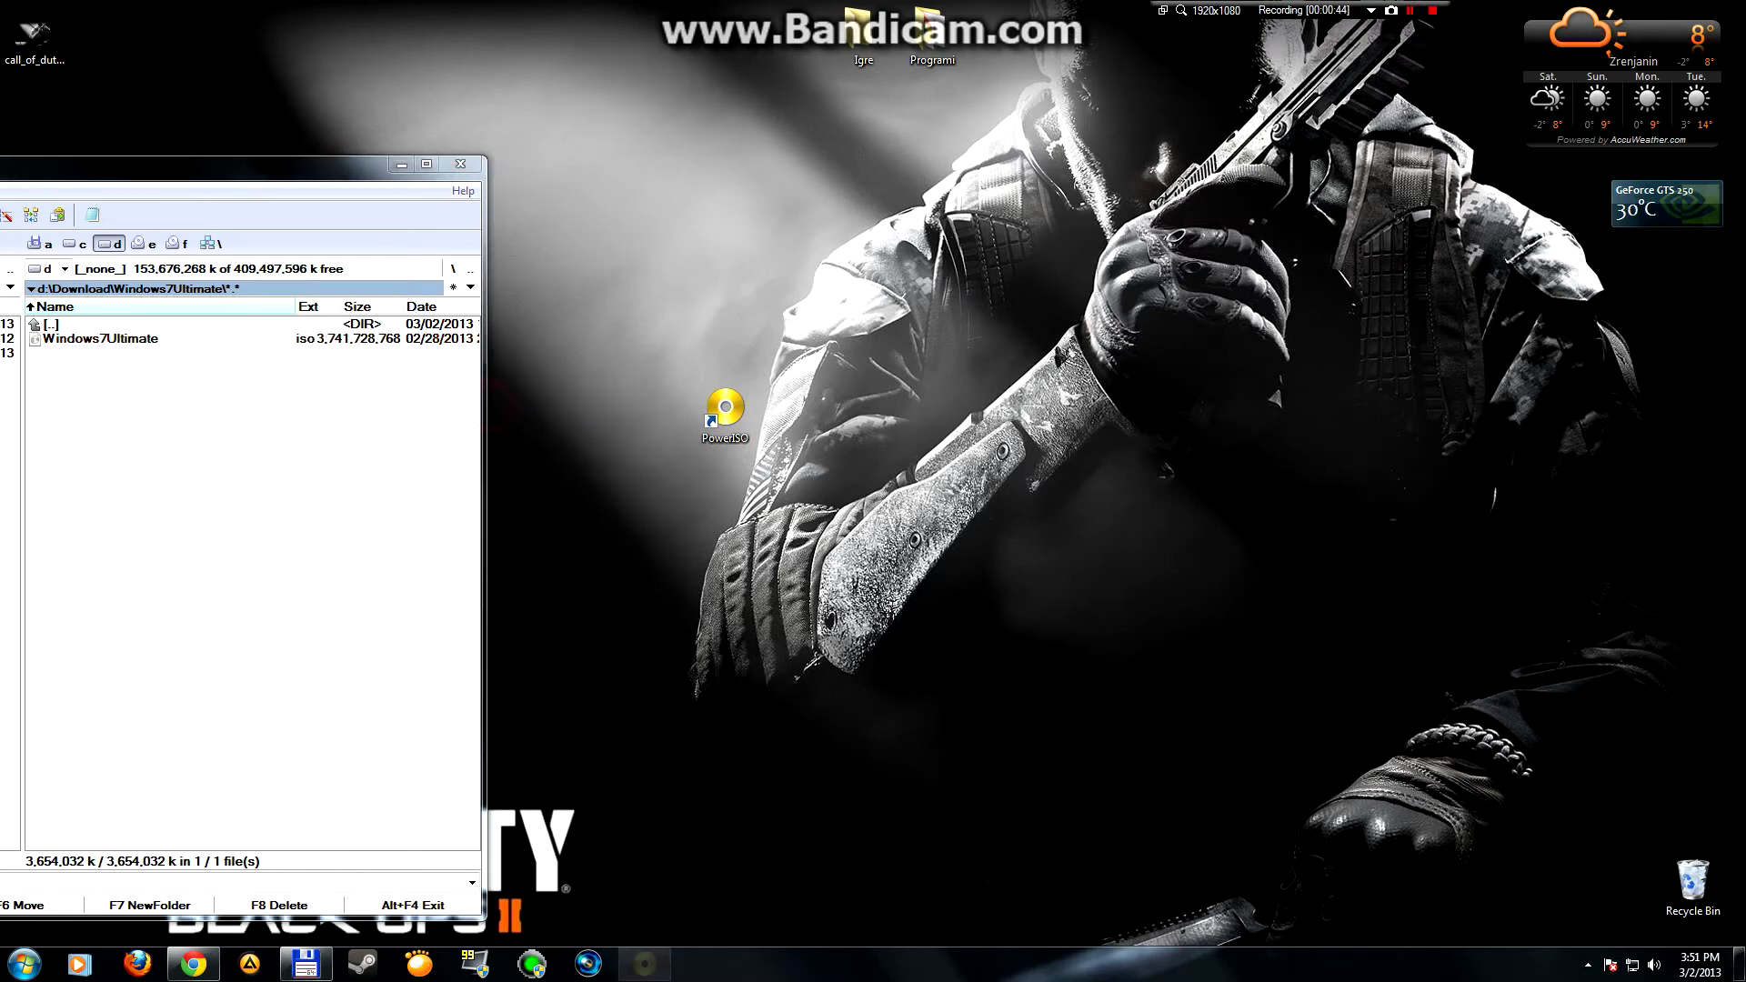
pyautogui.doubleClick(723, 414)
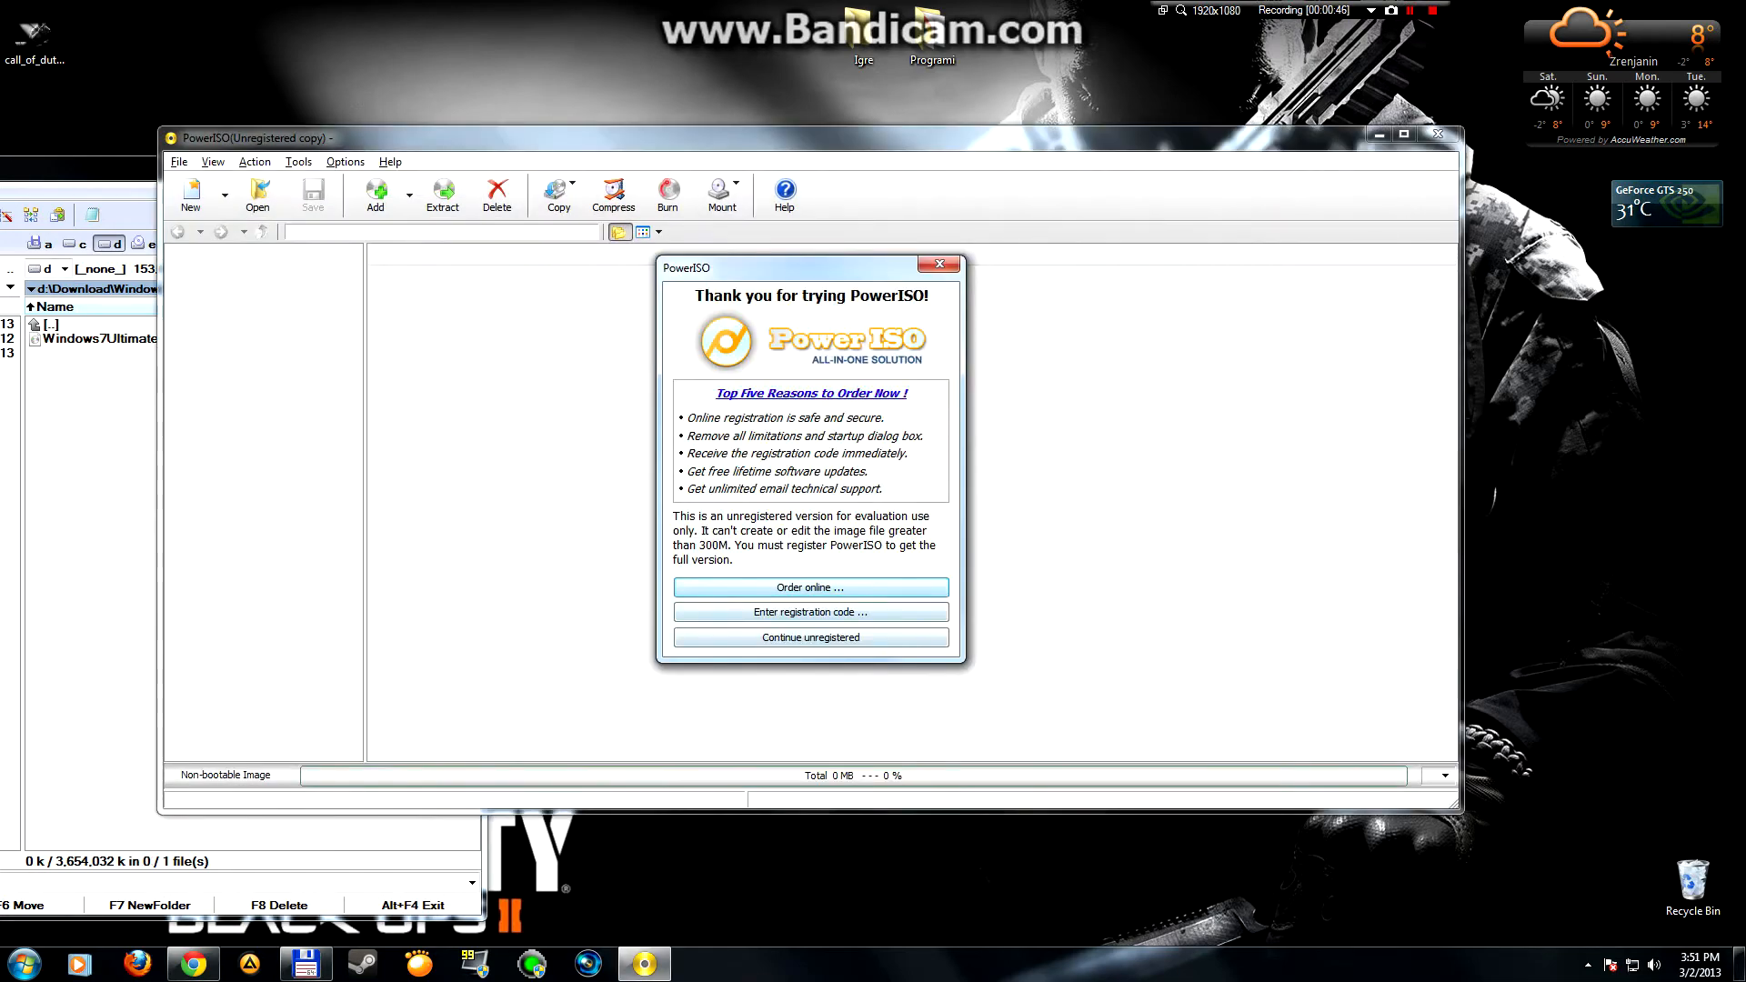
pyautogui.click(810, 637)
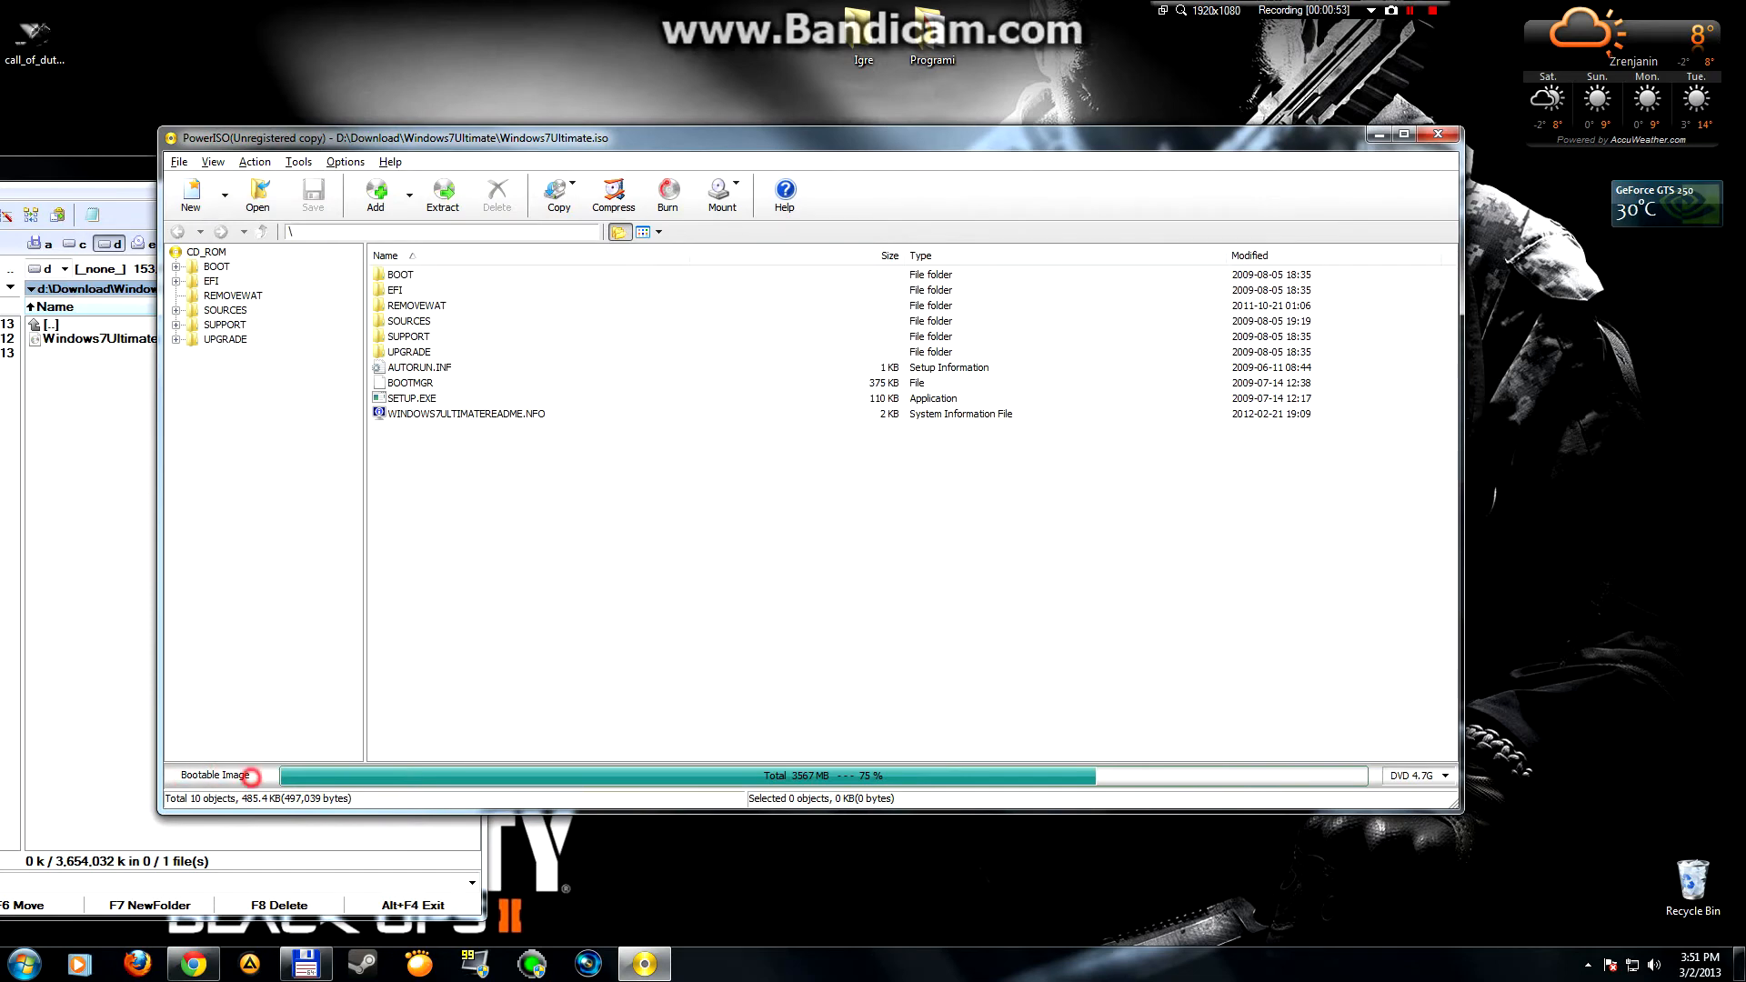
pyautogui.click(255, 776)
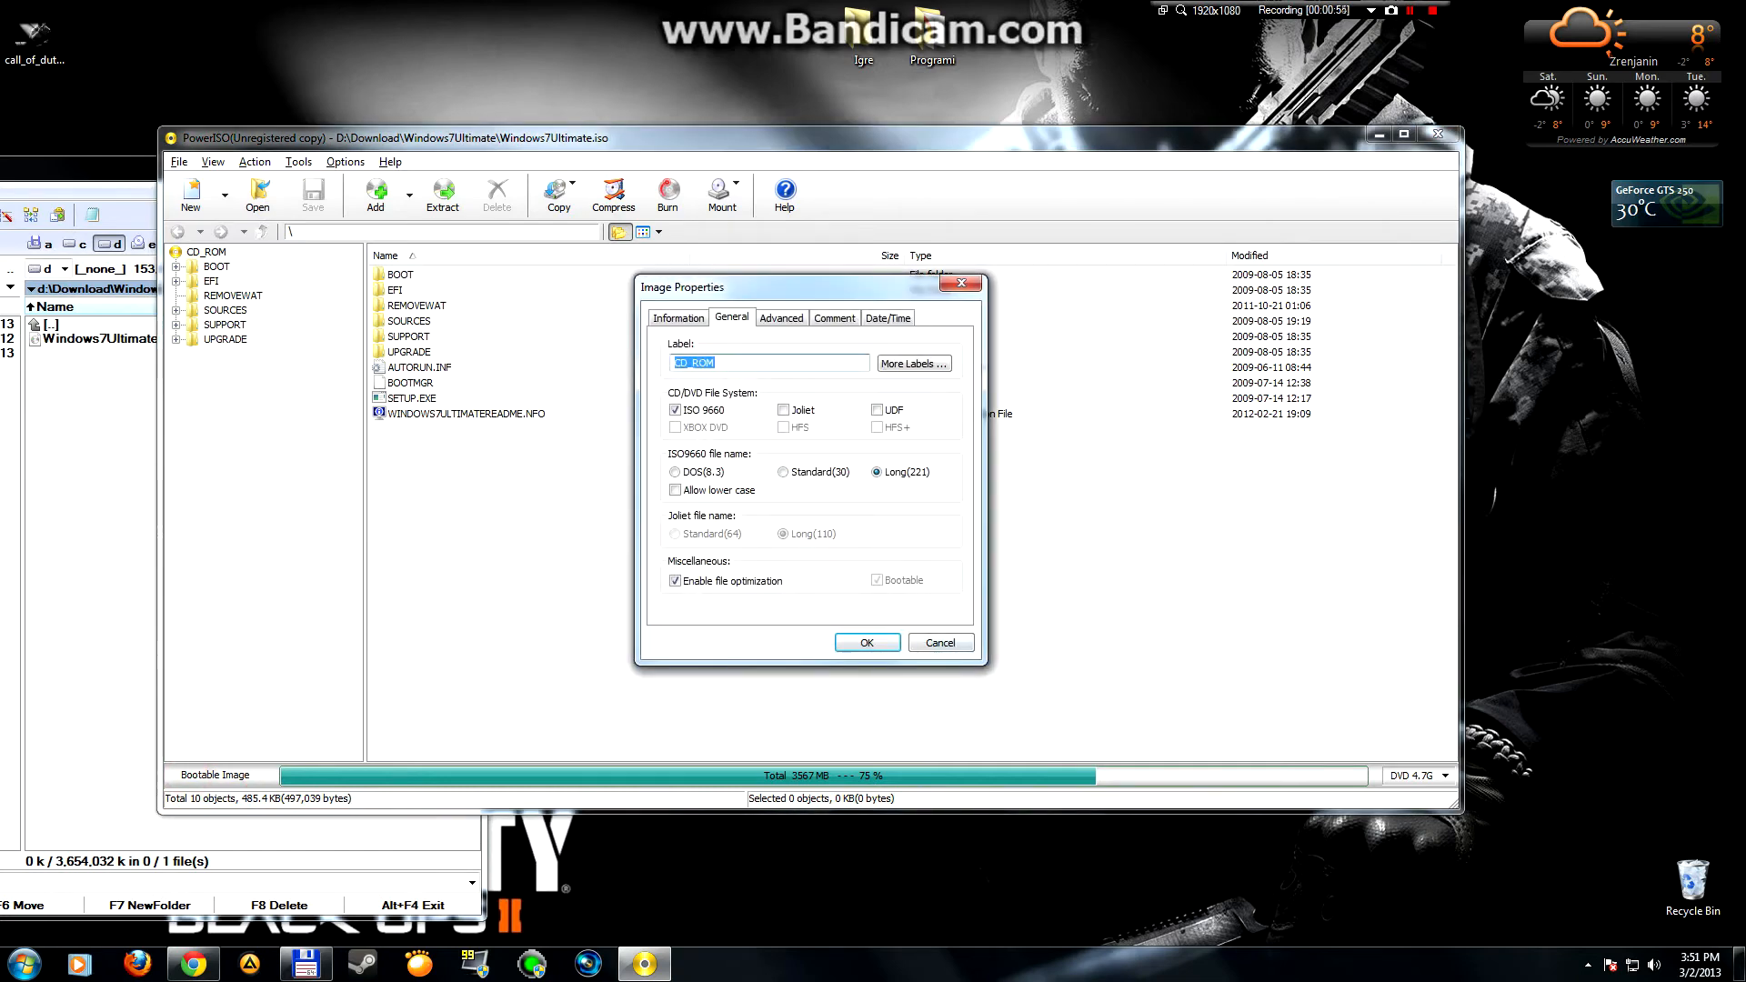
pyautogui.click(941, 643)
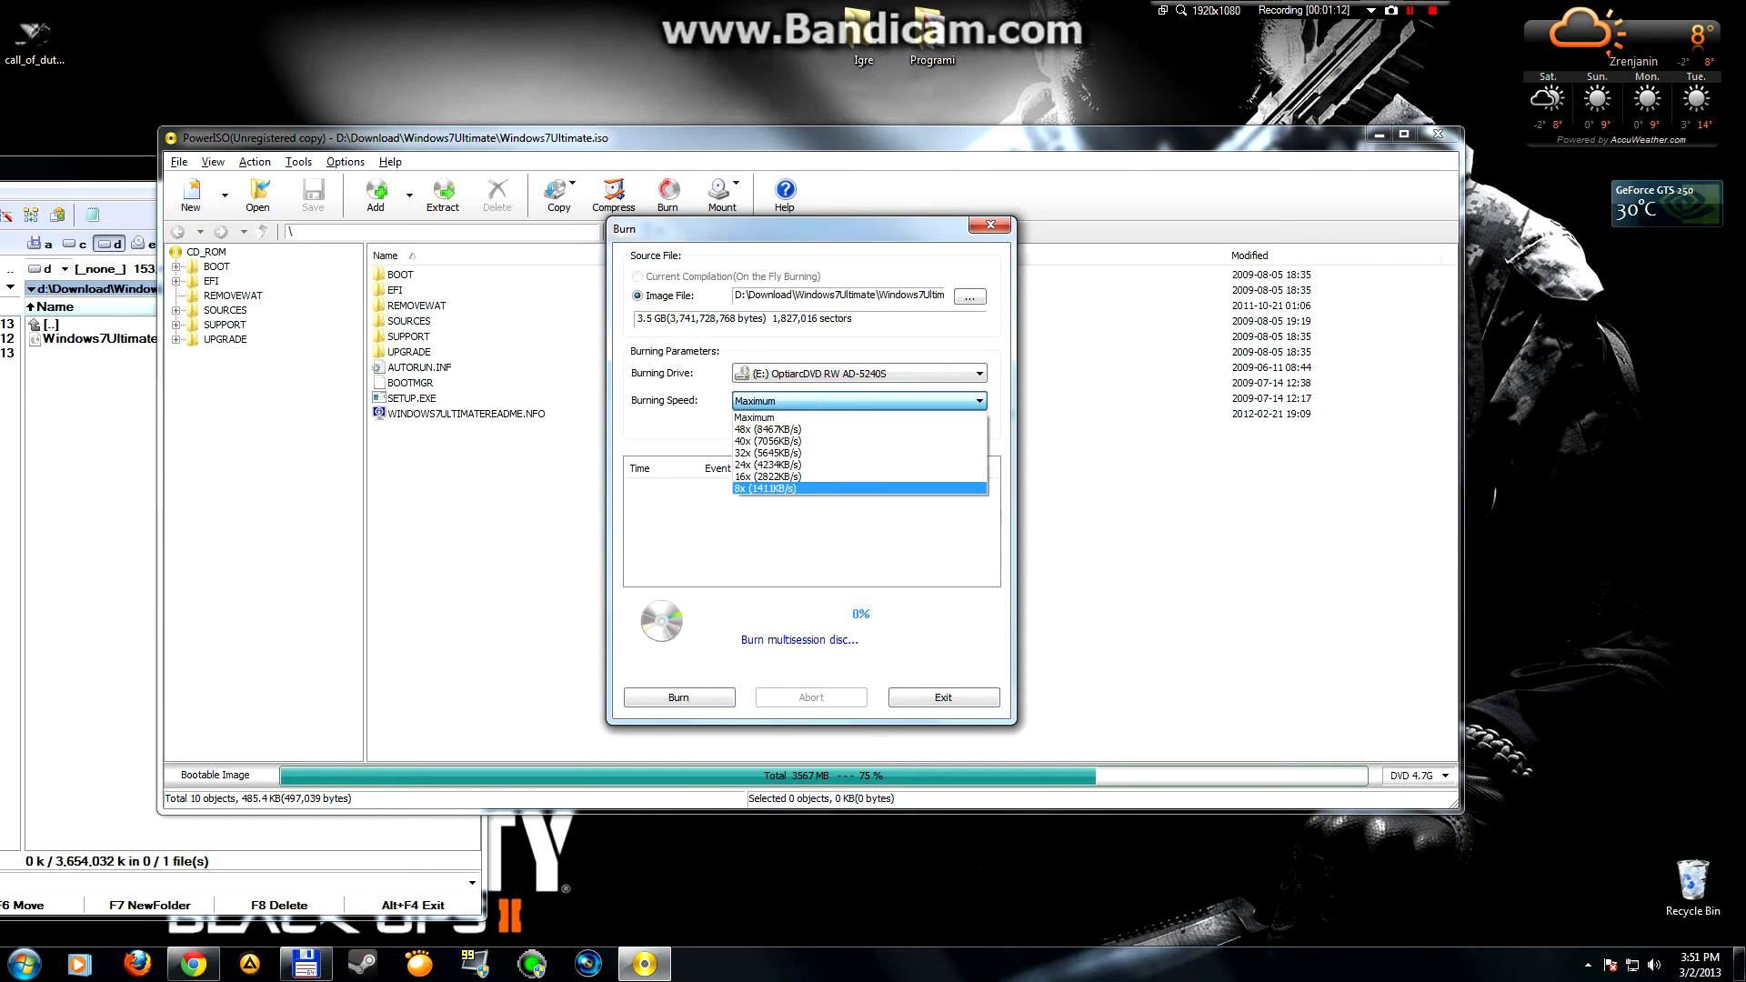
# Step: Choose 8x (1411KB/s) as the burning speed for the Windows7Ultimate image
pyautogui.click(764, 488)
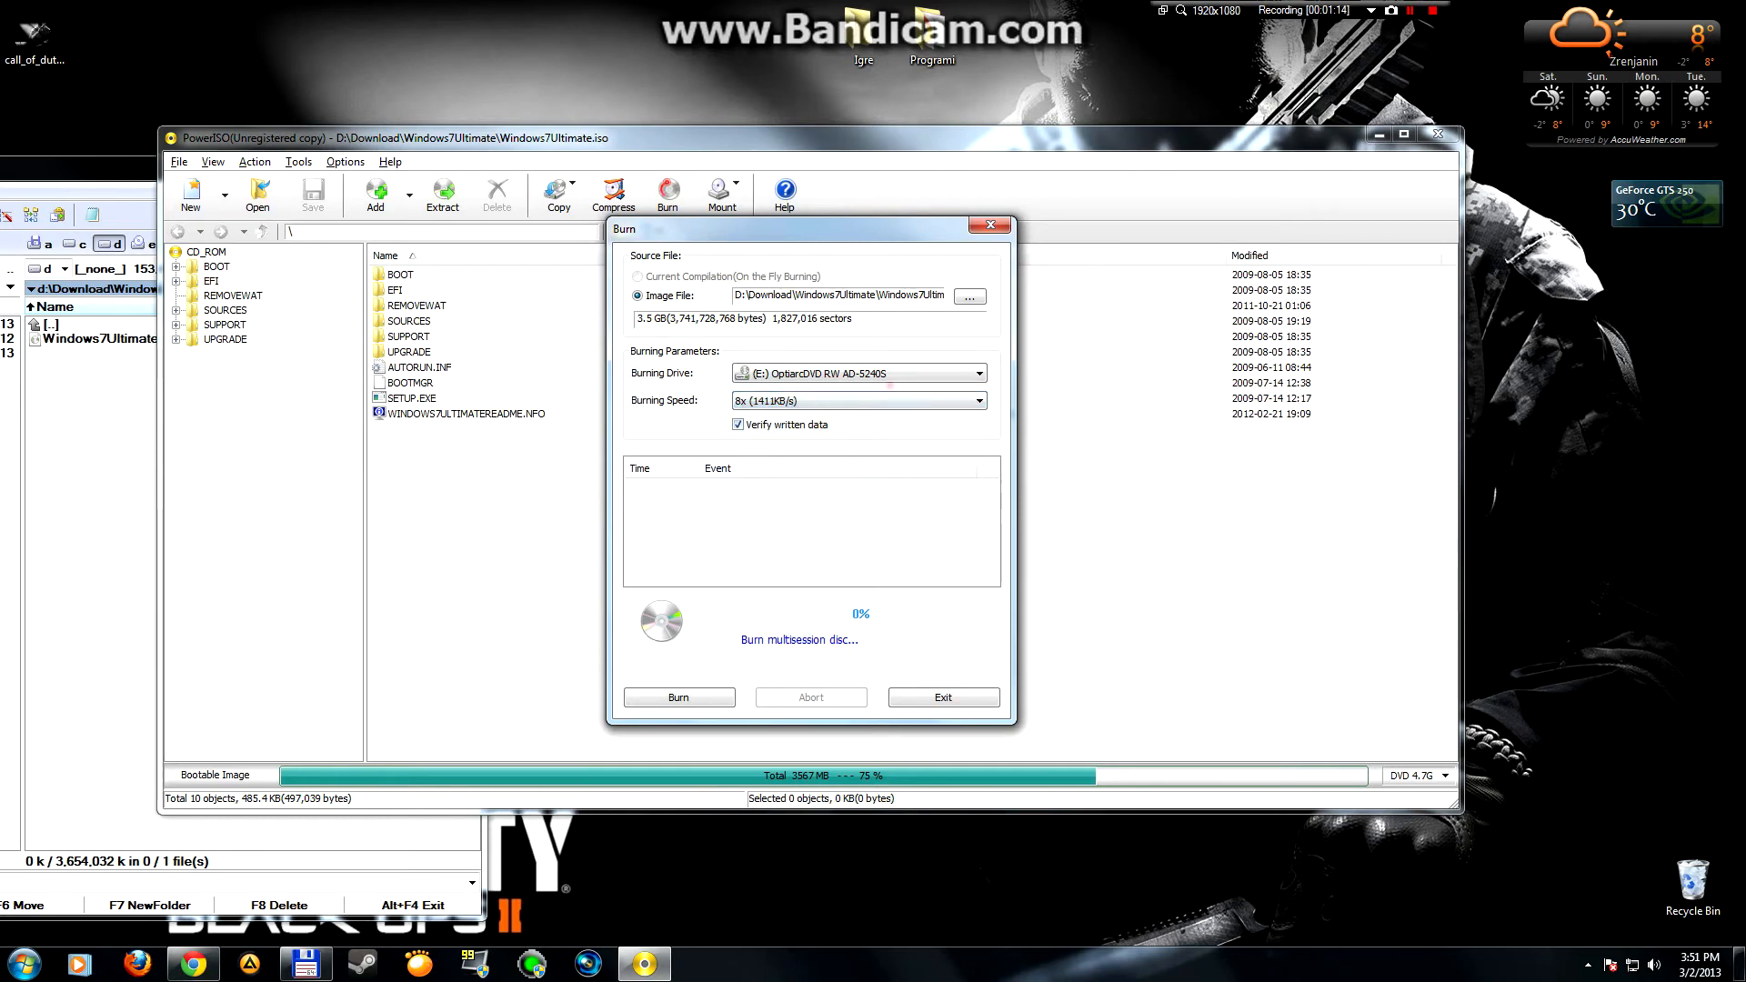